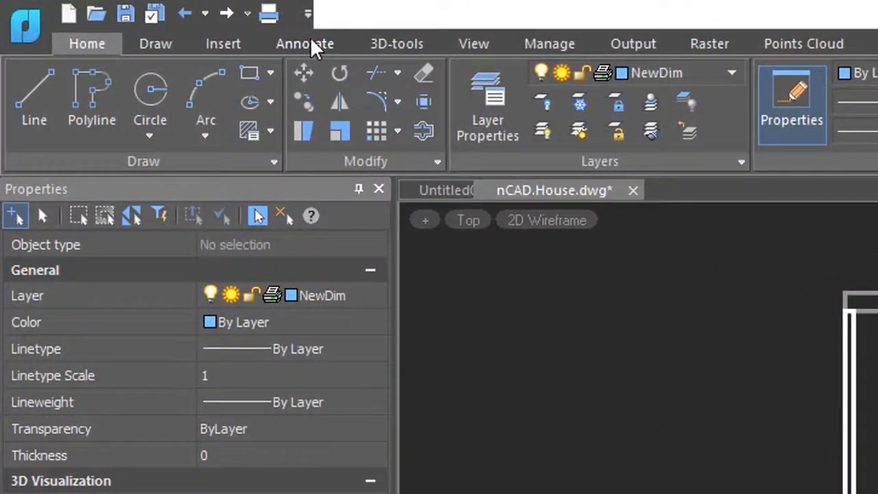
- Show the Annotate tools and start the Dimension command on the house plan
click(304, 43)
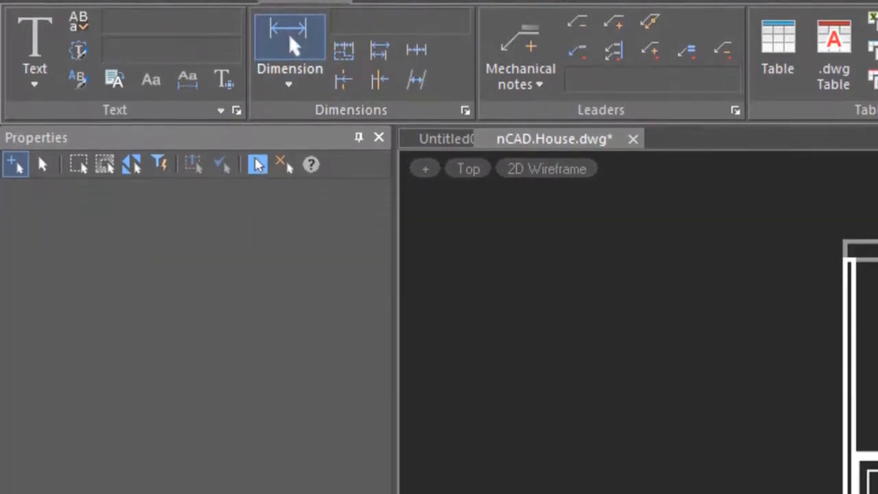
click(289, 38)
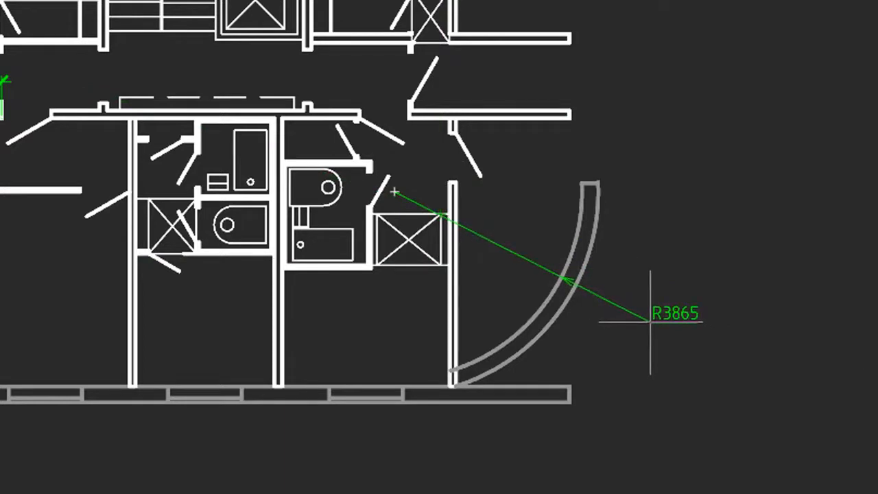
- Place the R3865 radius dimension on the inner side of the curved wall
click(395, 192)
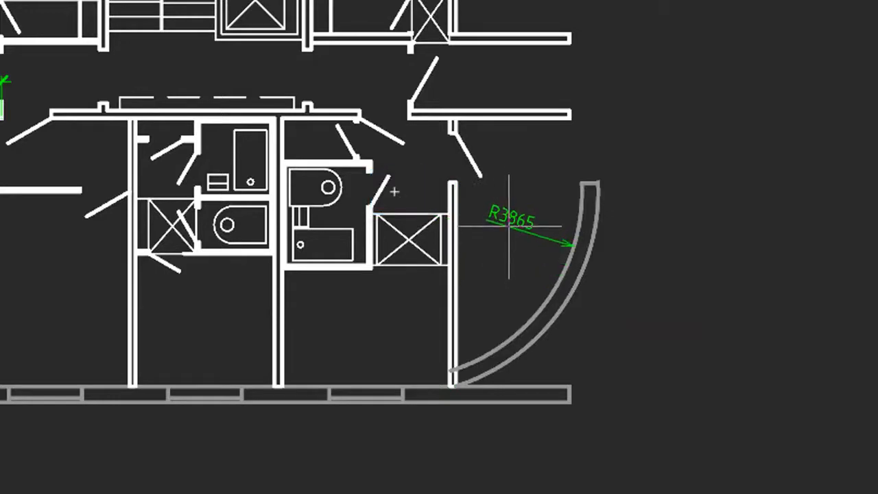
mouse_move(668, 319)
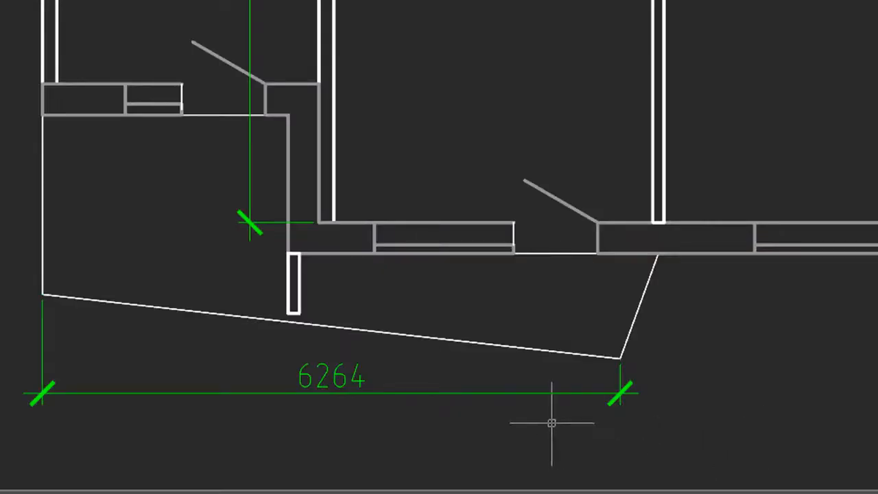
- Place the 6264 overall dimension below the slanted lower-left outline
click(507, 343)
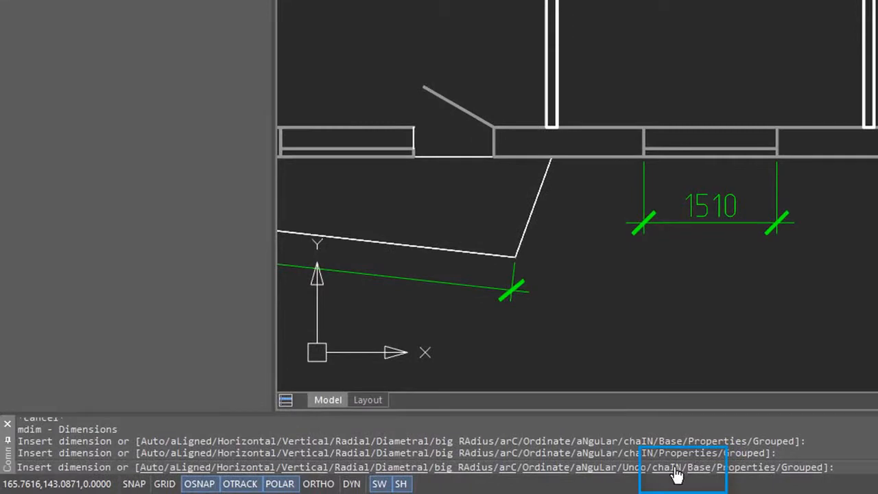
- Chain dimensions along the bottom wall's window openings (1510, 1780, 1510, 1810, 1510)
text(chaIN)
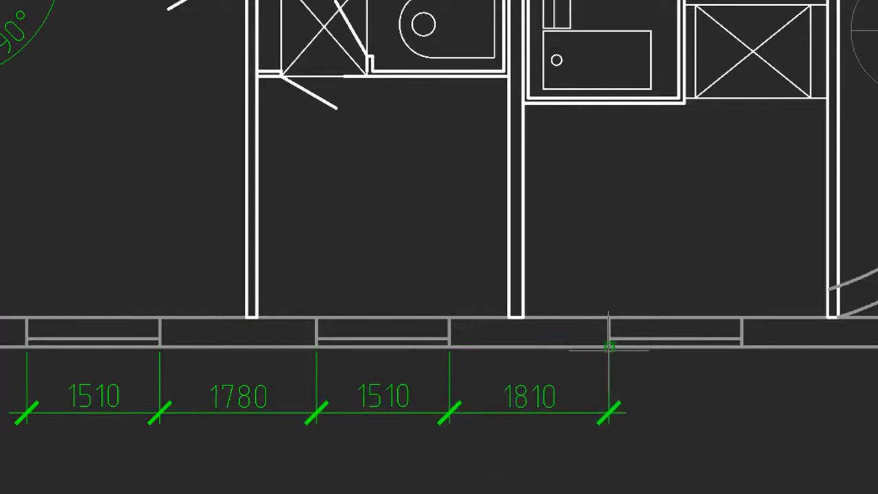
click(741, 346)
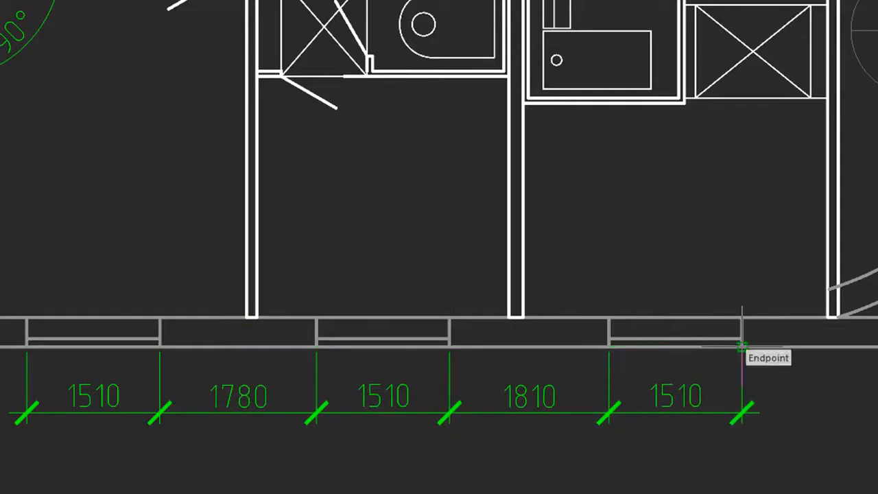